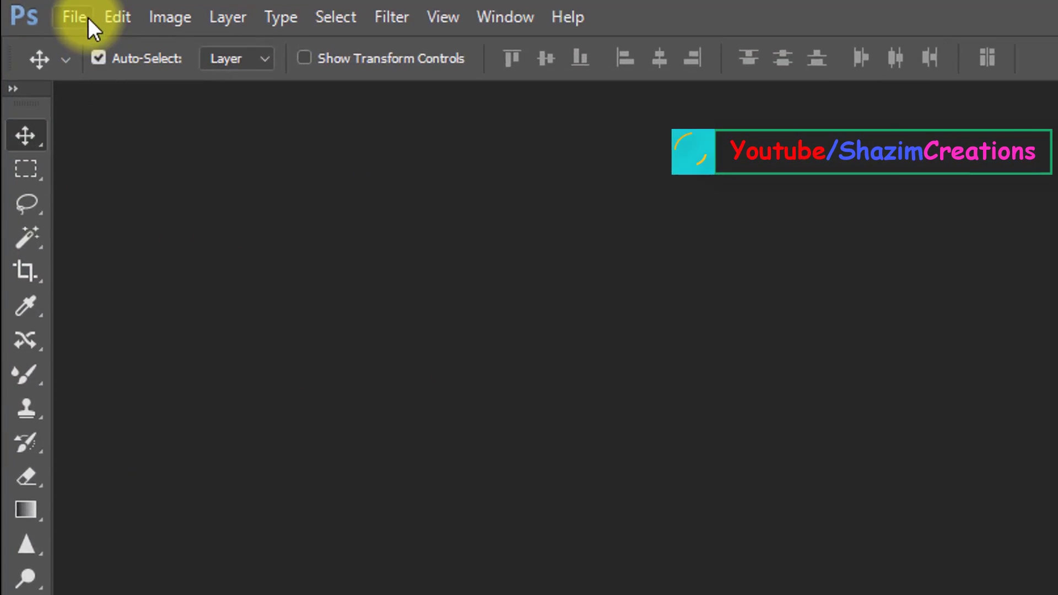
Step: Open the portrait photo from the 1 min Pencil Drawing ART folder
click(74, 17)
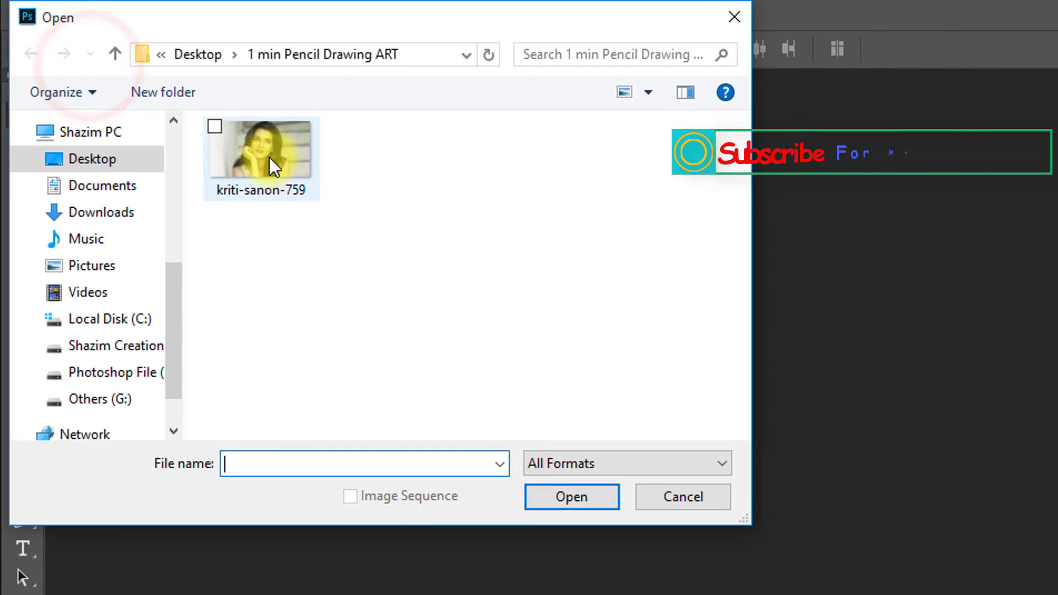
click(571, 496)
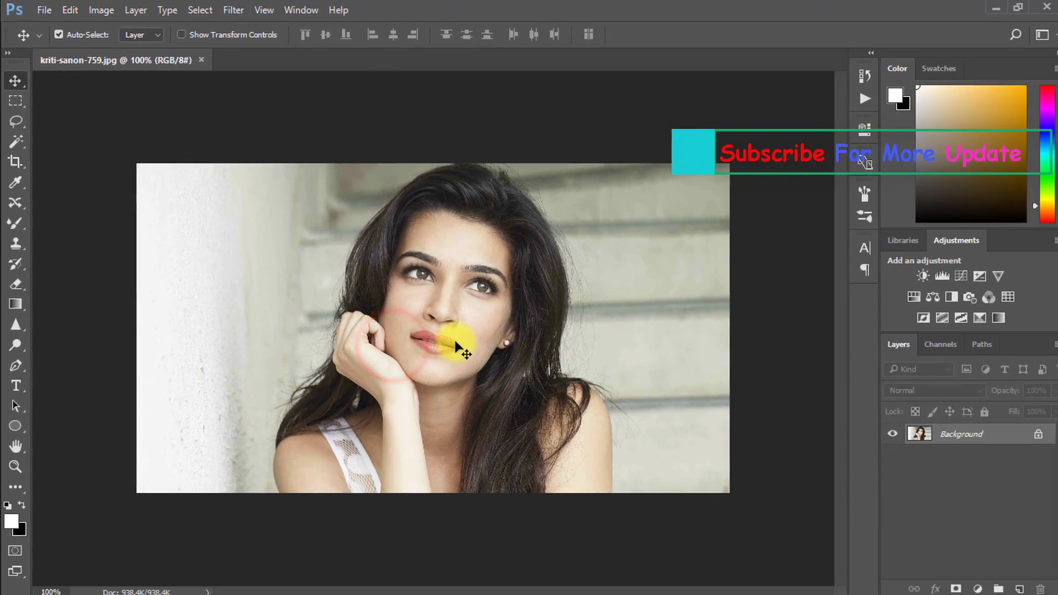
Step: Duplicate the Background layer, set the copy to Color Dodge, and invert it
key(ctrl+j)
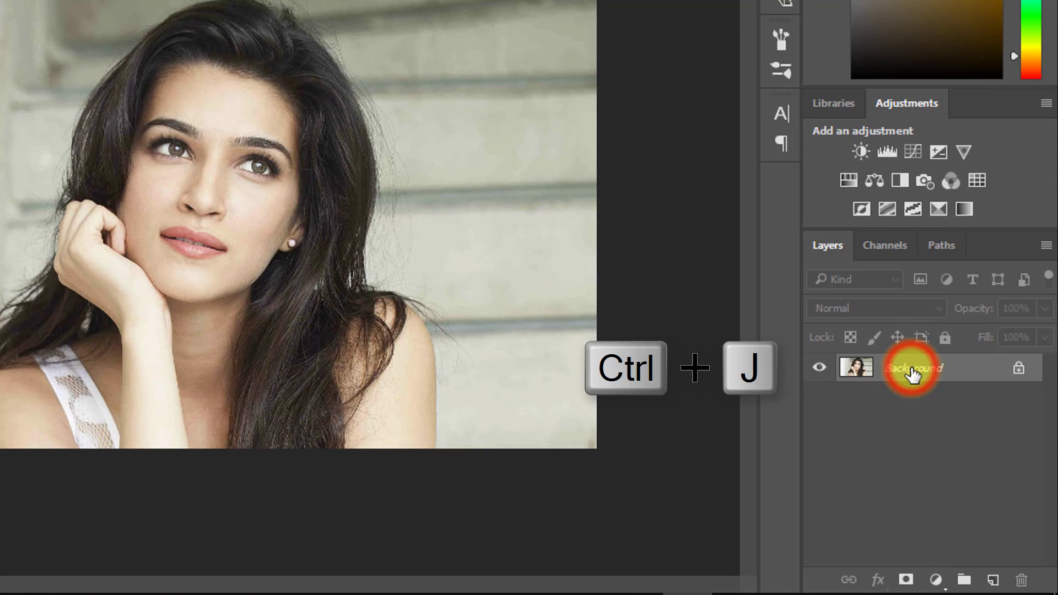
key(ctrl+j)
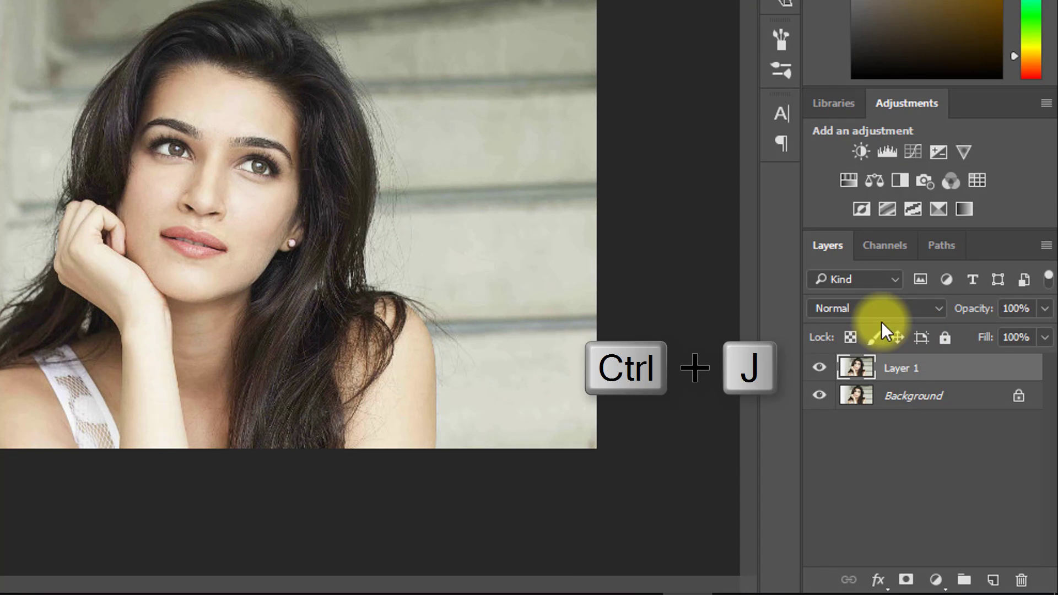
click(871, 309)
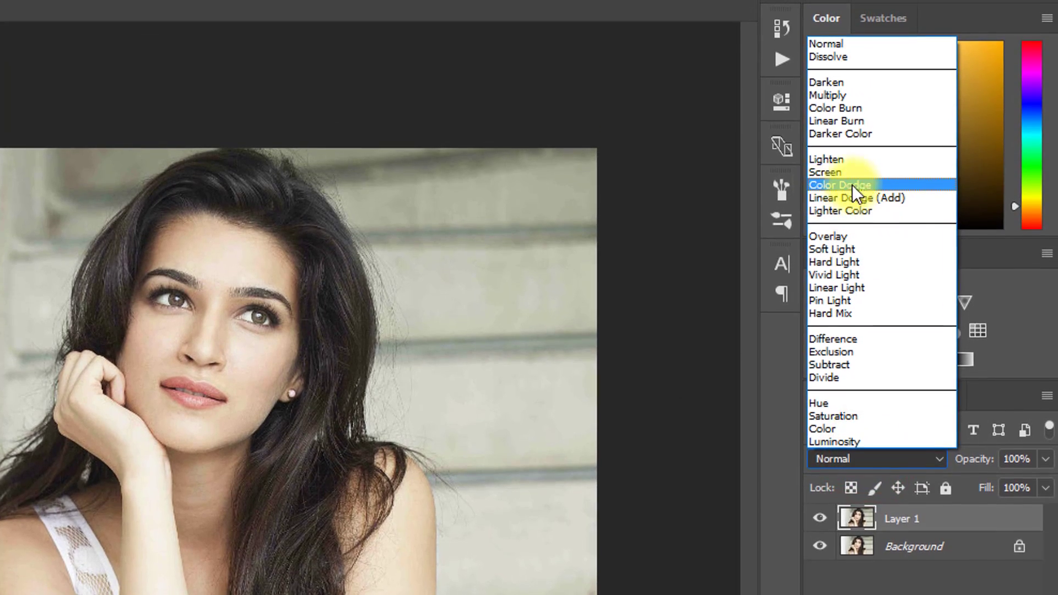
click(840, 185)
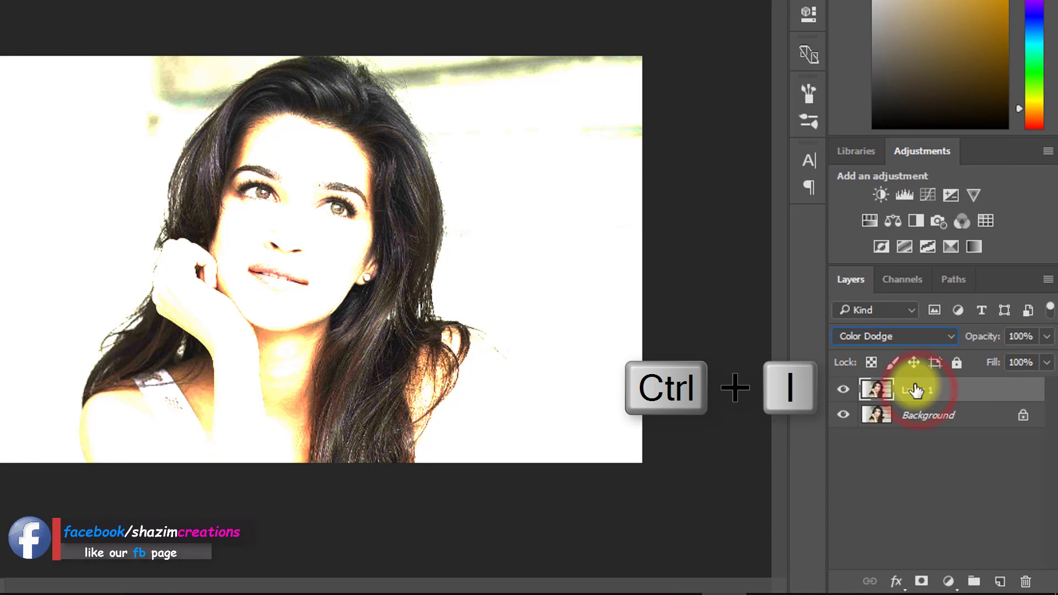
key(ctrl+i)
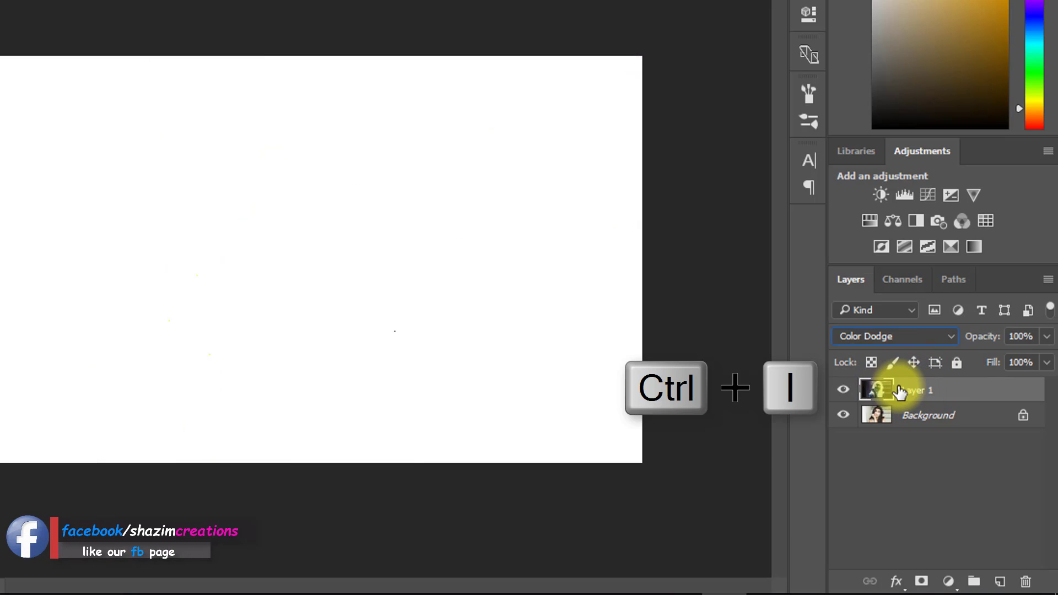
click(346, 15)
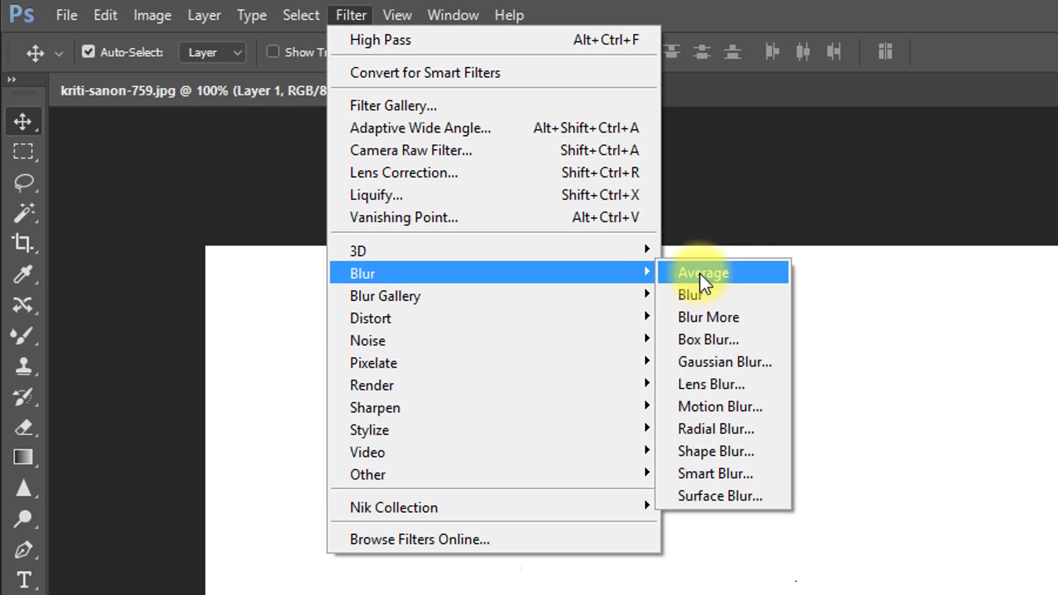
Step: Apply a Gaussian Blur with a 3.5-pixel radius to the inverted copy
click(715, 362)
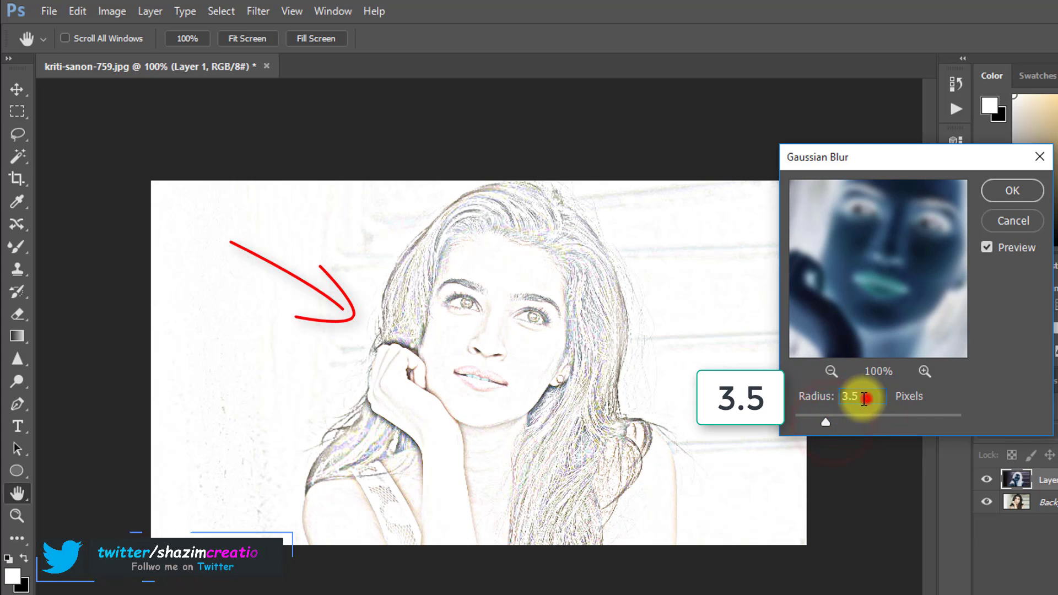
click(1011, 190)
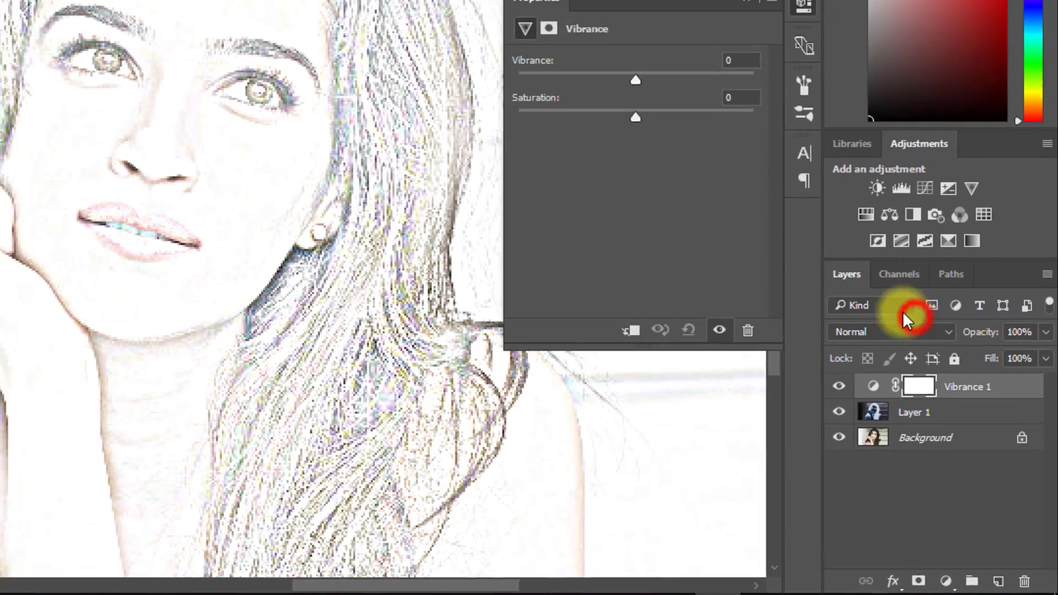
Step: Drag the Vibrance 1 Saturation slider fully left to desaturate the sketch
drag(634, 117, 601, 180)
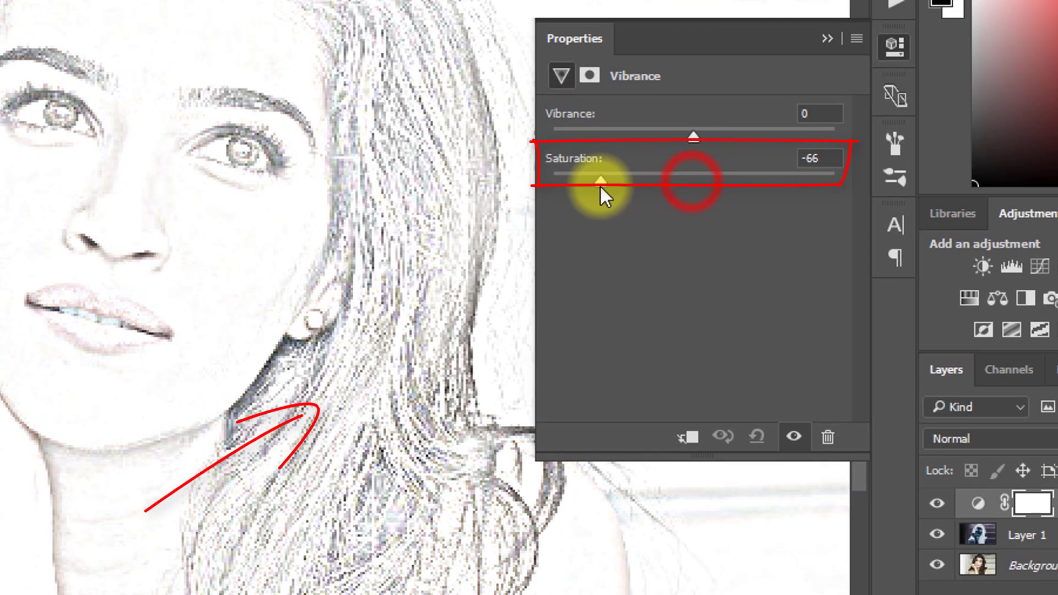
drag(600, 175, 813, 174)
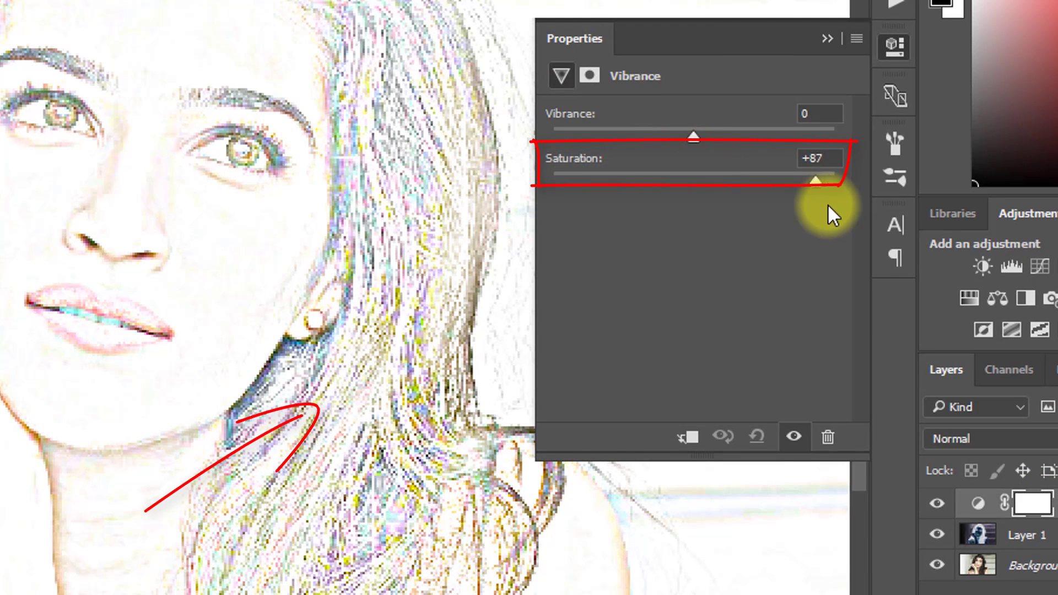
drag(816, 180, 553, 180)
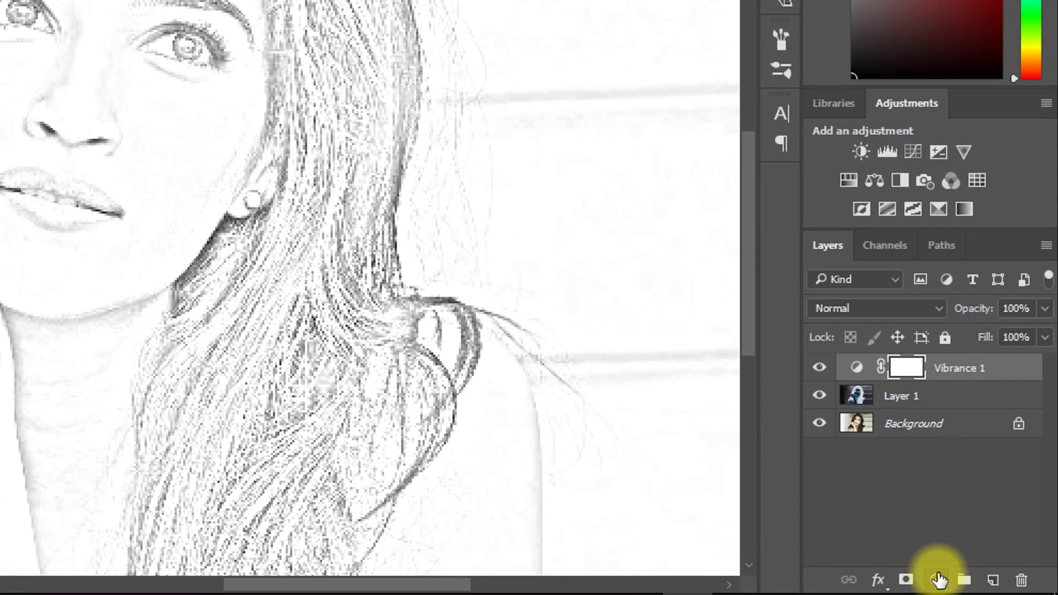
Step: Add a Levels adjustment layer with the black input level set to 68
click(938, 579)
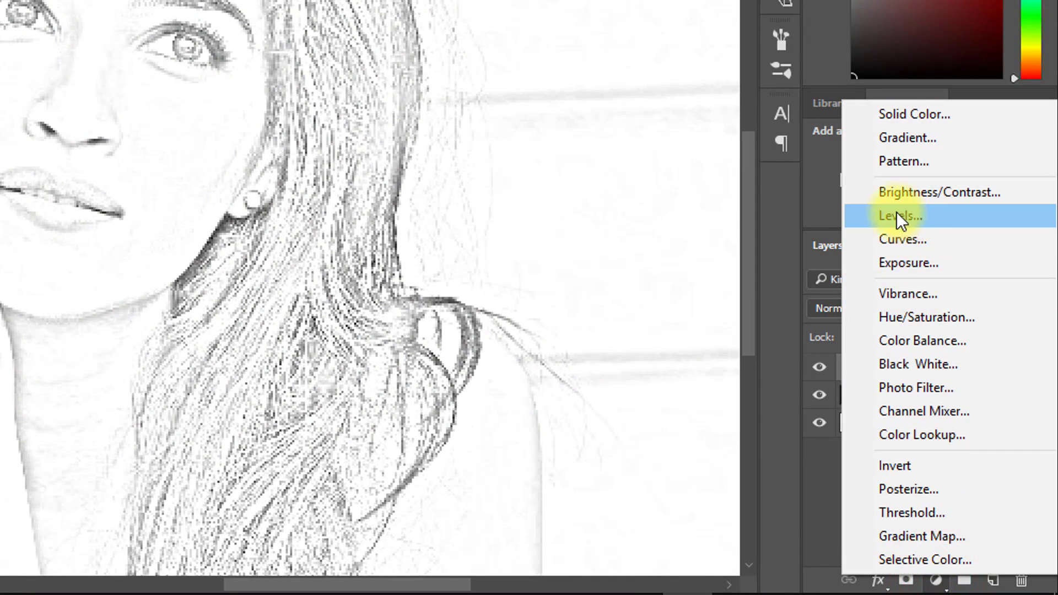
click(897, 215)
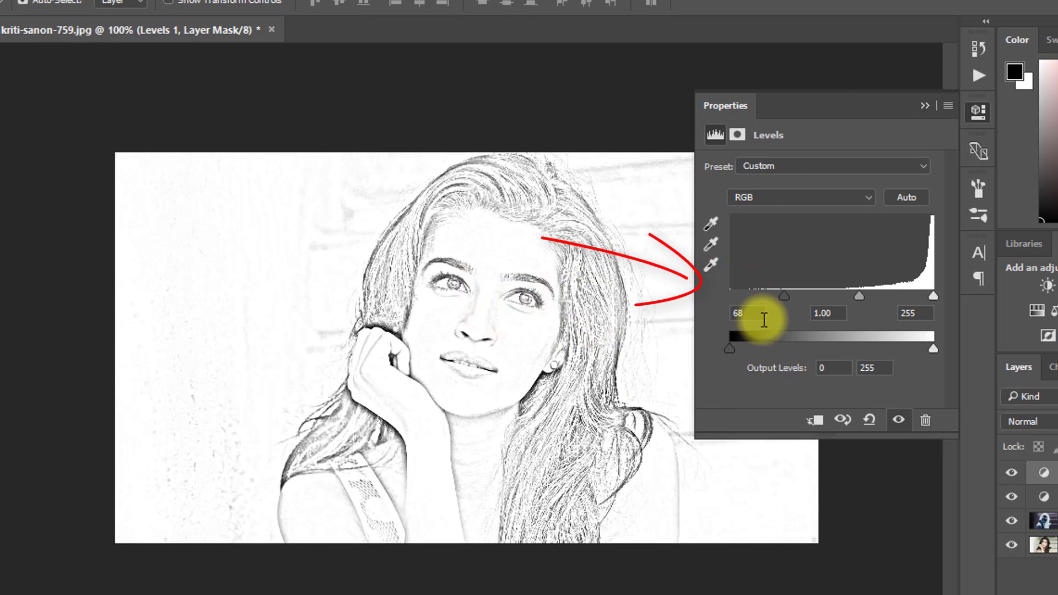
drag(727, 348, 730, 349)
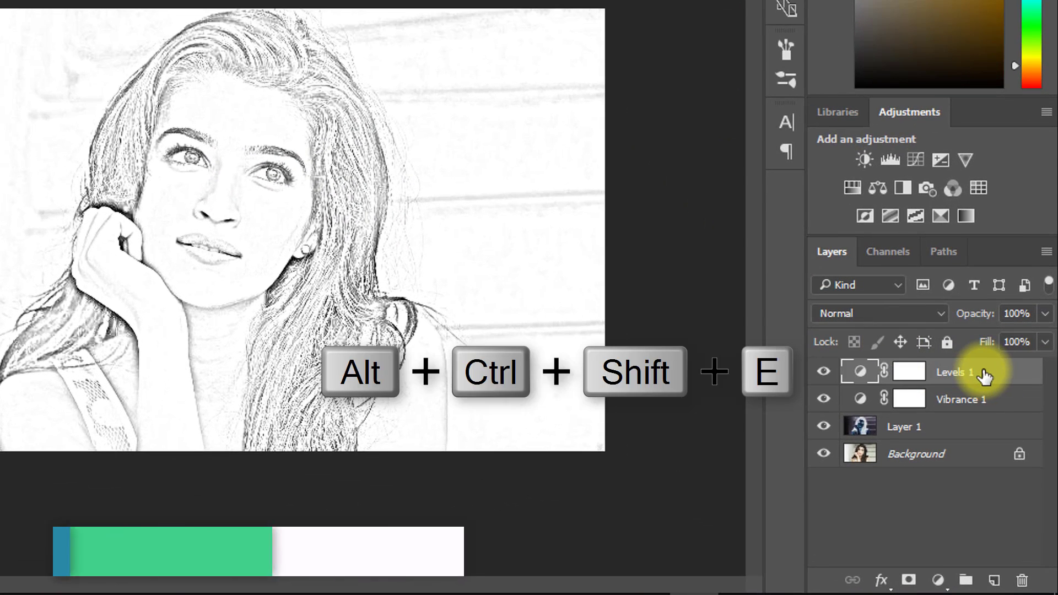
Step: Stamp all visible layers into a new merged layer with Alt+Ctrl+Shift+E
key(alt+ctrl+shift+e)
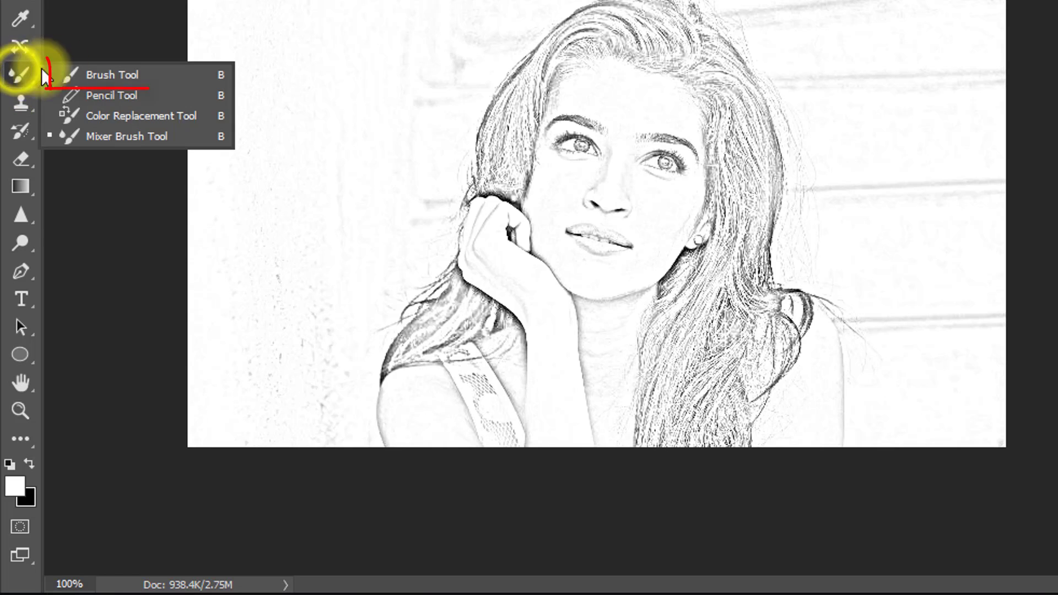
Step: Select the Brush Tool with white as the foreground colour
click(112, 75)
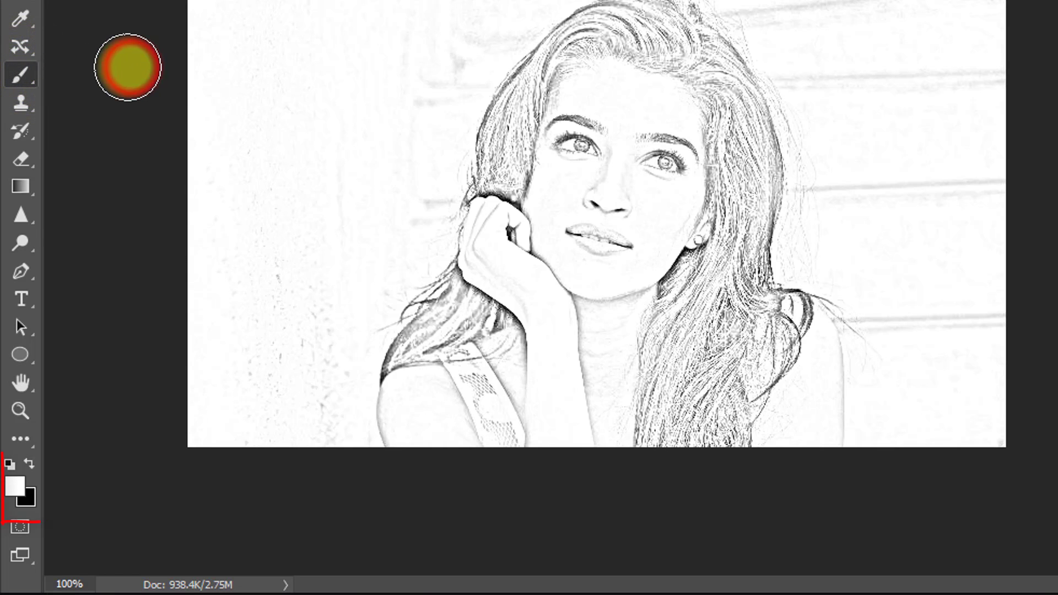